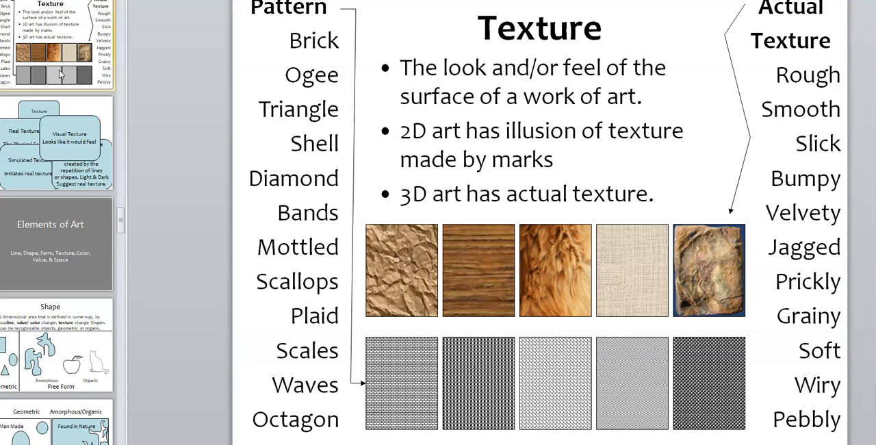
# Step: Move the 'Physically Feels- Can't be drawn' definition into the Real Texture box
pyautogui.click(57, 144)
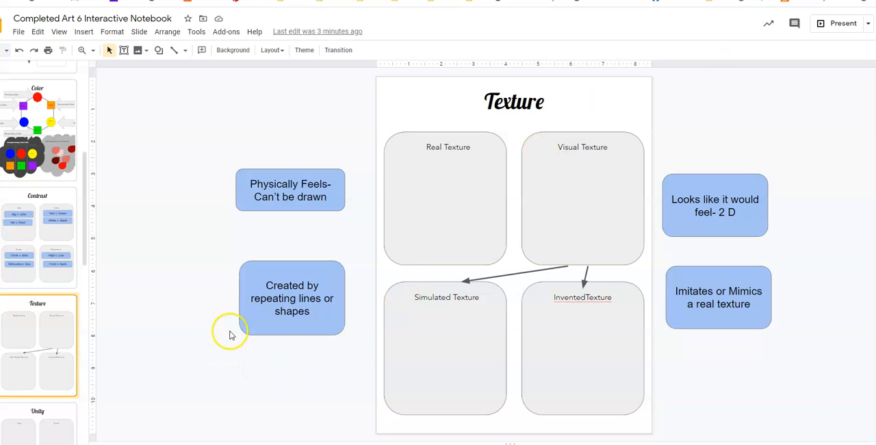
pyautogui.moveTo(799, 235)
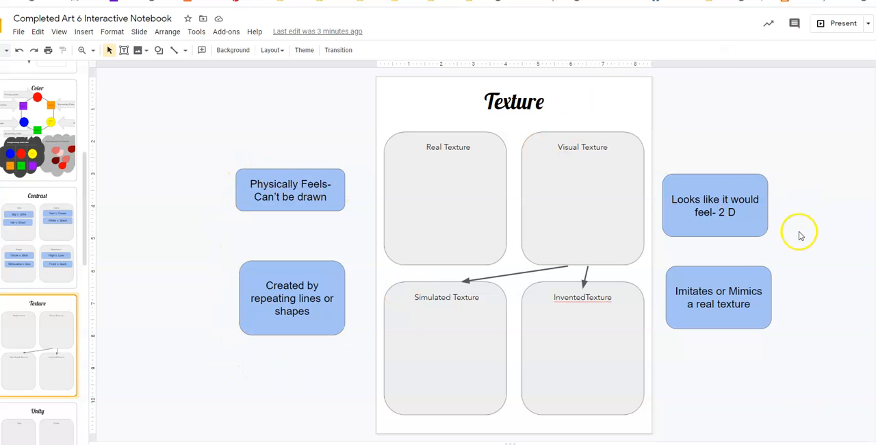
pyautogui.click(291, 188)
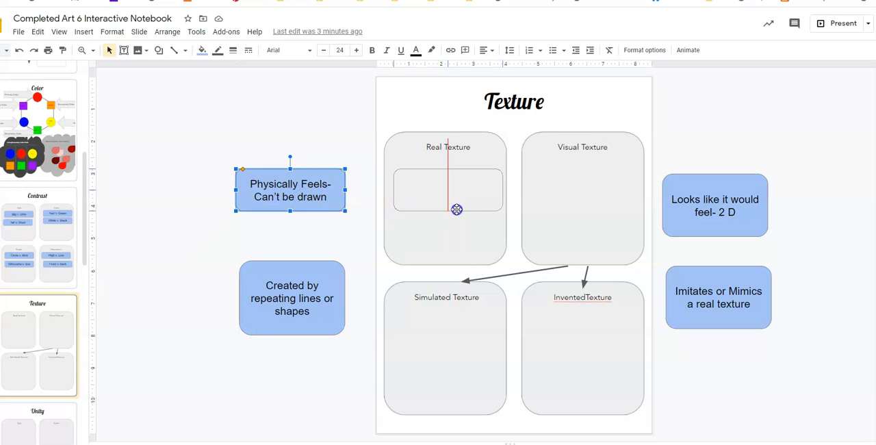
pyautogui.moveTo(290, 189); pyautogui.dragTo(447, 189)
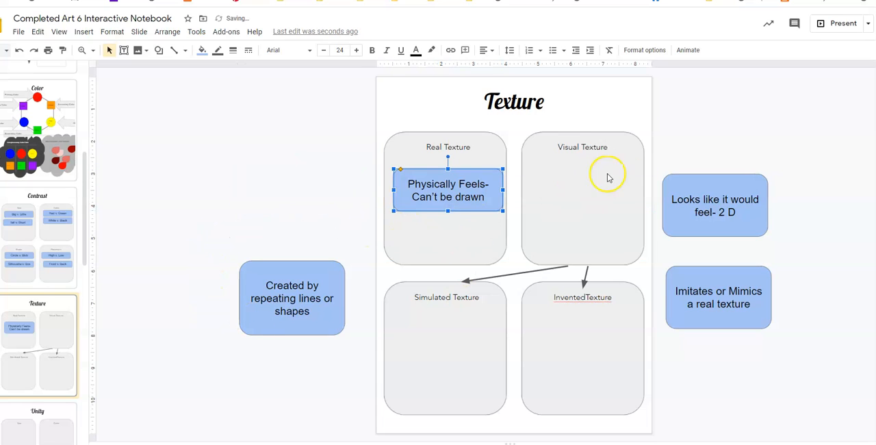
pyautogui.moveTo(669, 180)
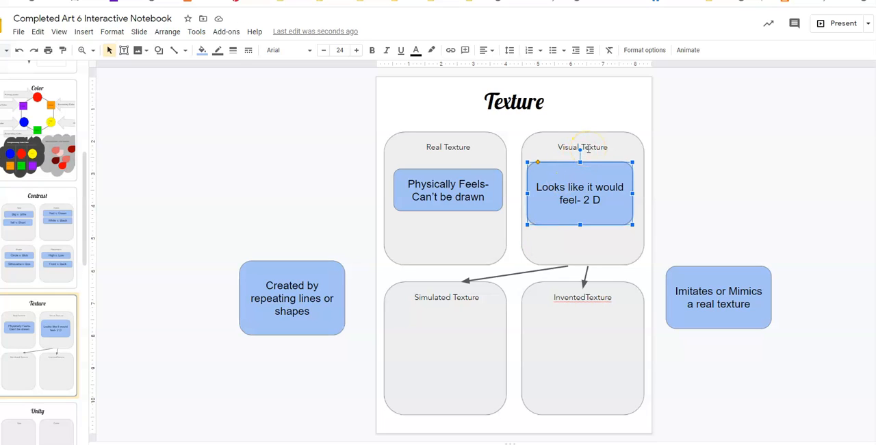
pyautogui.moveTo(462, 306)
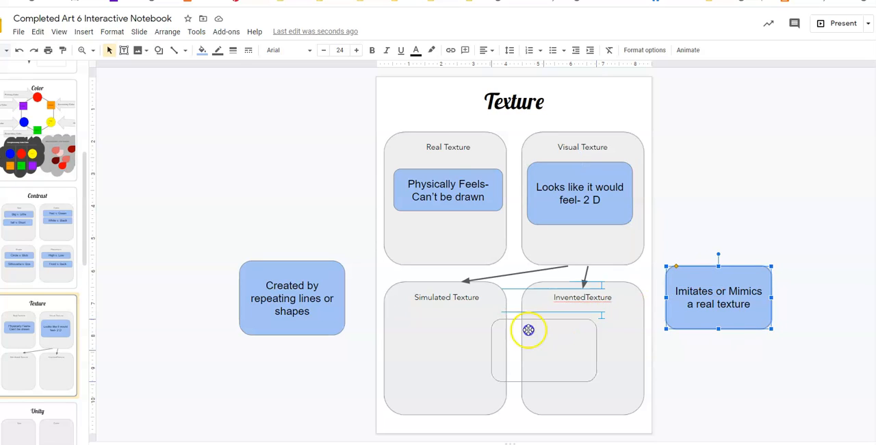
# Step: Move 'Imitates or Mimics' into Simulated Texture and 'repeating lines or shapes' into Invented Texture
pyautogui.moveTo(717, 297); pyautogui.dragTo(444, 342)
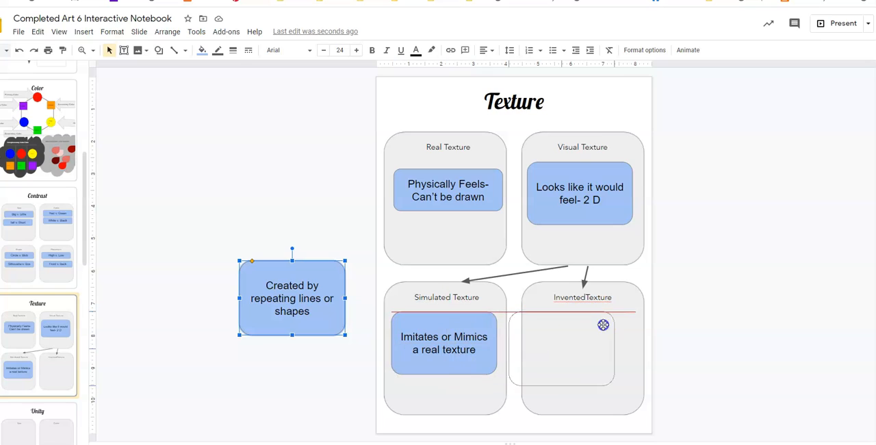
pyautogui.moveTo(292, 297); pyautogui.dragTo(583, 345)
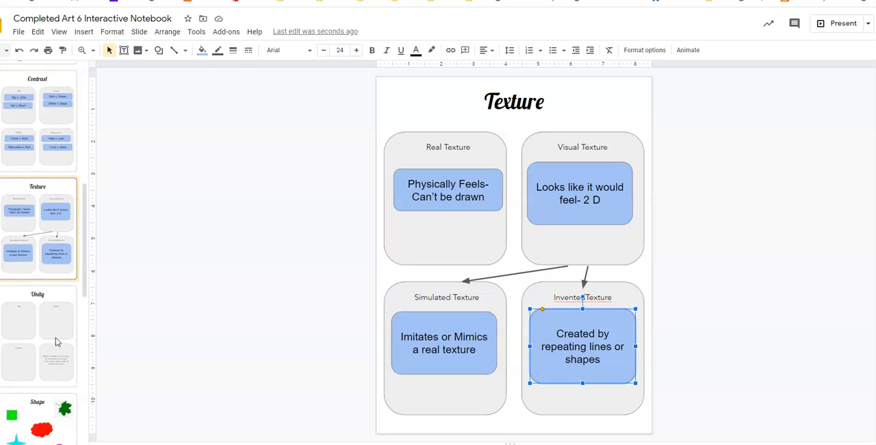
pyautogui.click(58, 246)
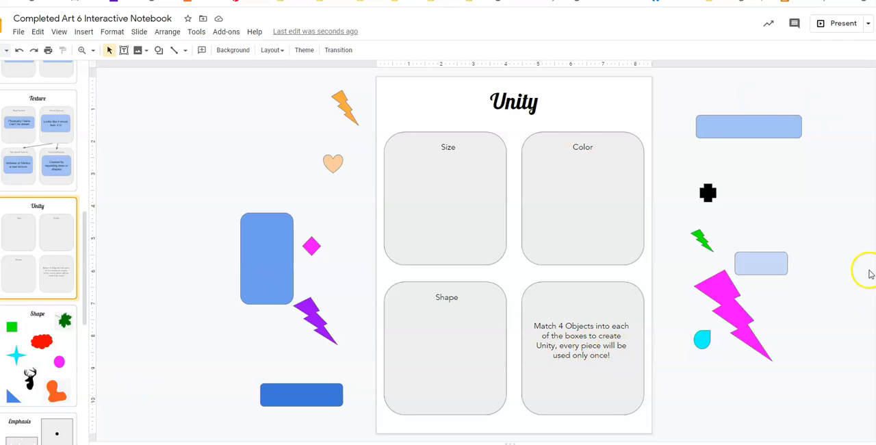
pyautogui.moveTo(792, 277)
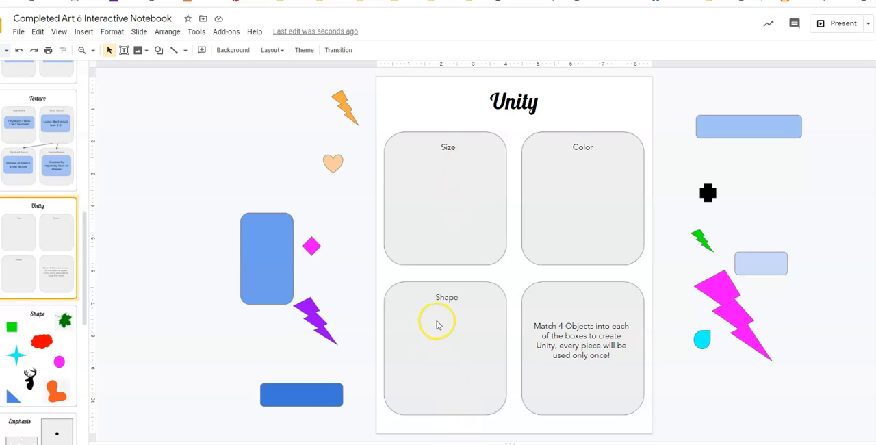
pyautogui.moveTo(389, 347)
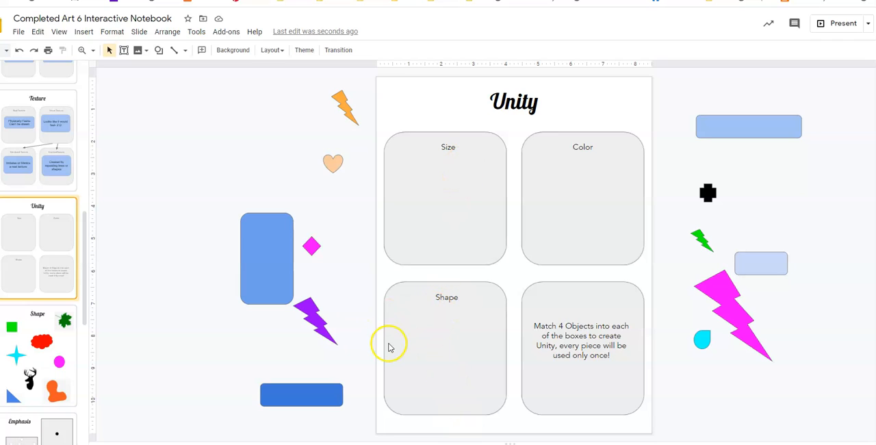
pyautogui.moveTo(646, 433)
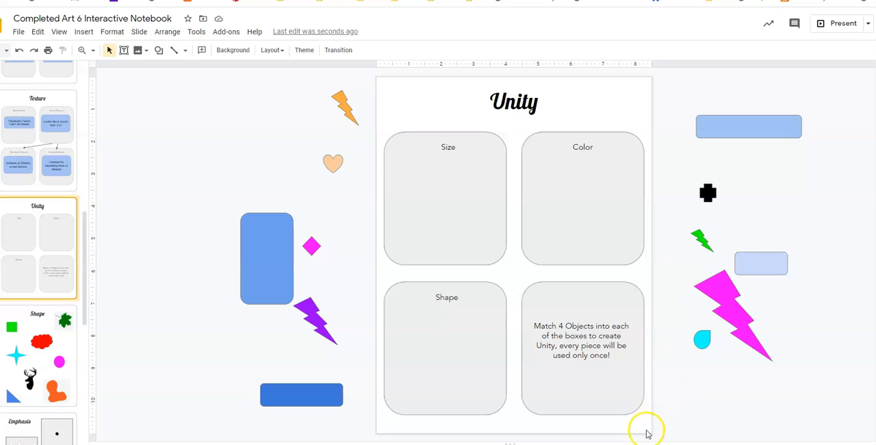
pyautogui.moveTo(684, 286)
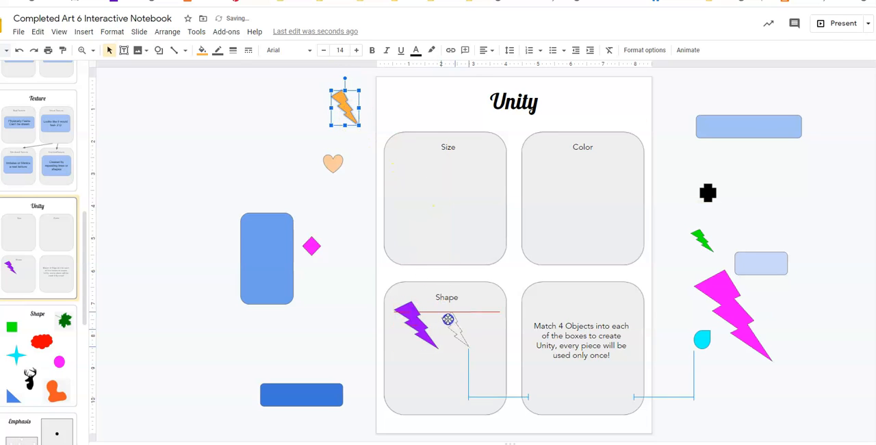
# Step: Move the orange lightning bolt into Shape and the light blue rectangle and dark blue bar into Color
pyautogui.moveTo(345, 103); pyautogui.dragTo(459, 331)
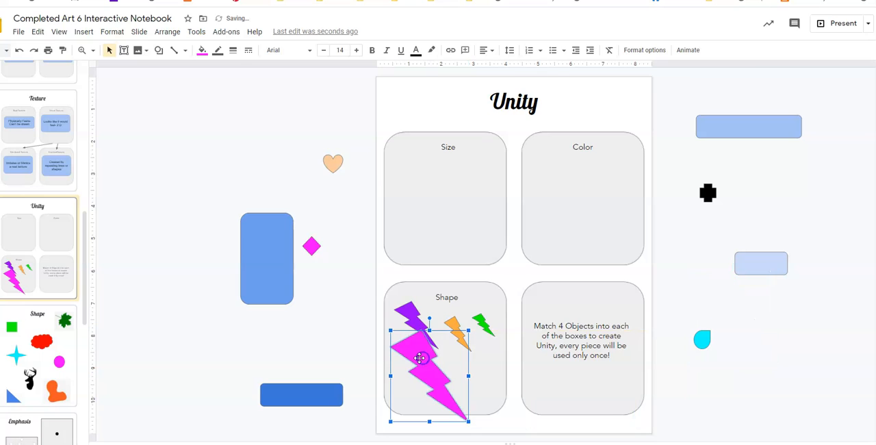
pyautogui.moveTo(597, 200)
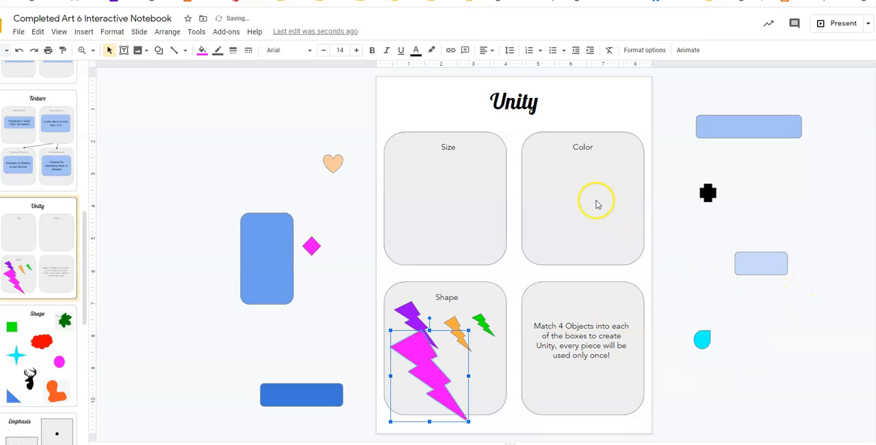
pyautogui.moveTo(543, 183)
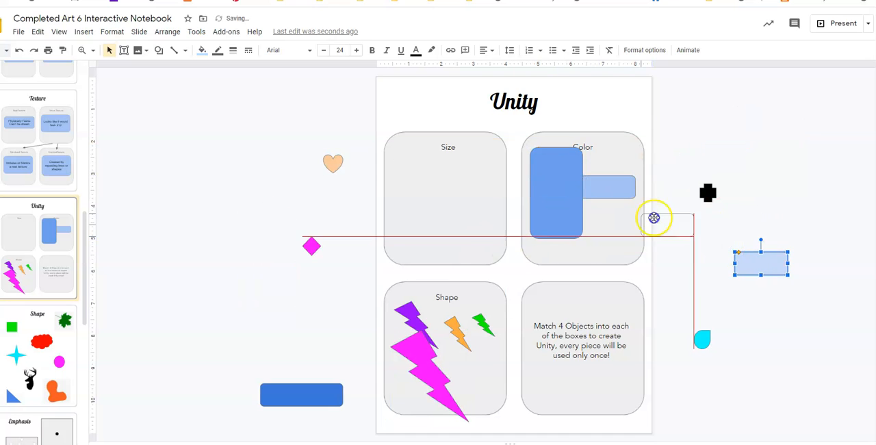
pyautogui.moveTo(761, 260); pyautogui.dragTo(301, 394)
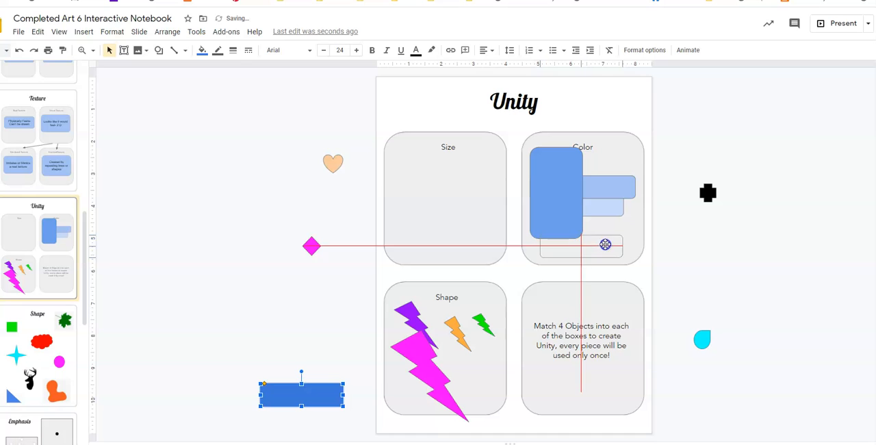
pyautogui.moveTo(301, 395); pyautogui.dragTo(582, 243)
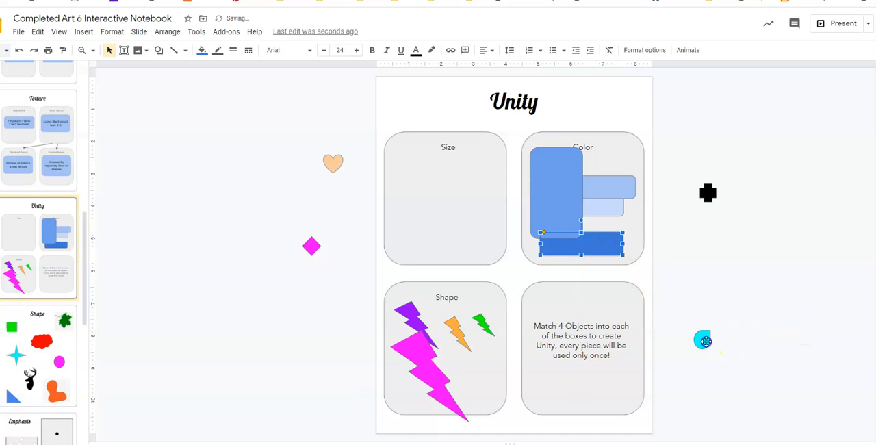